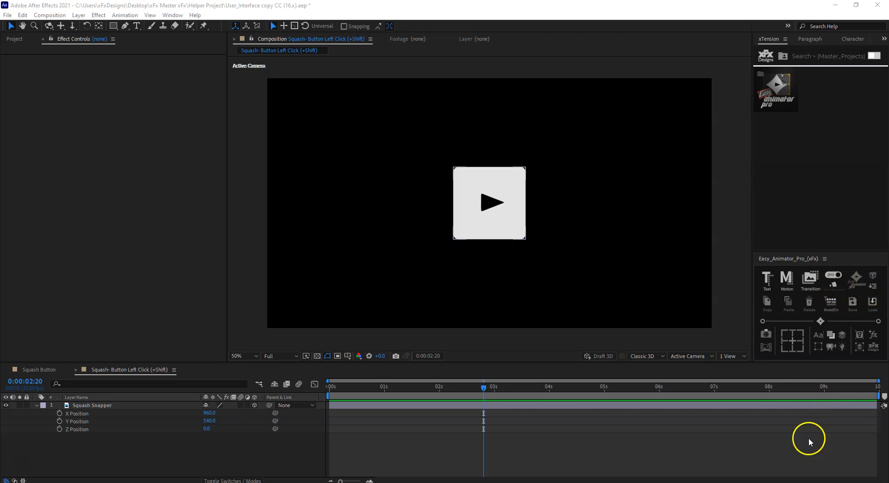
pyautogui.moveTo(834, 281)
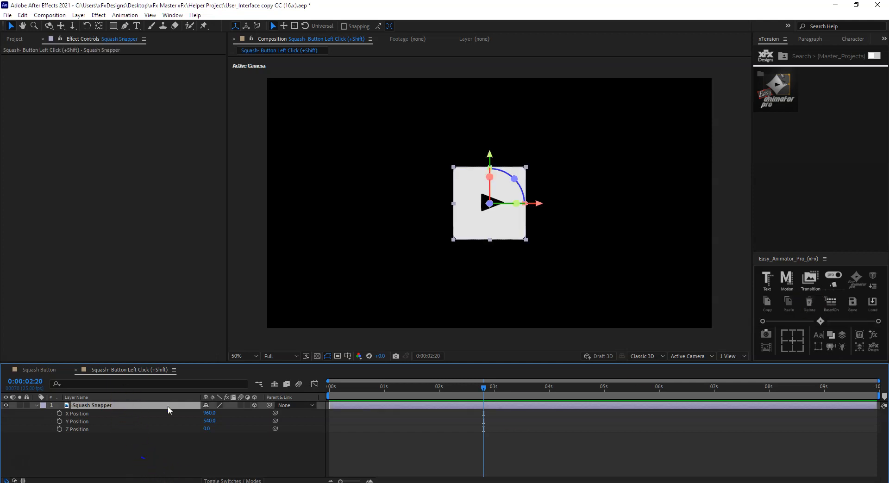
pyautogui.moveTo(832, 285)
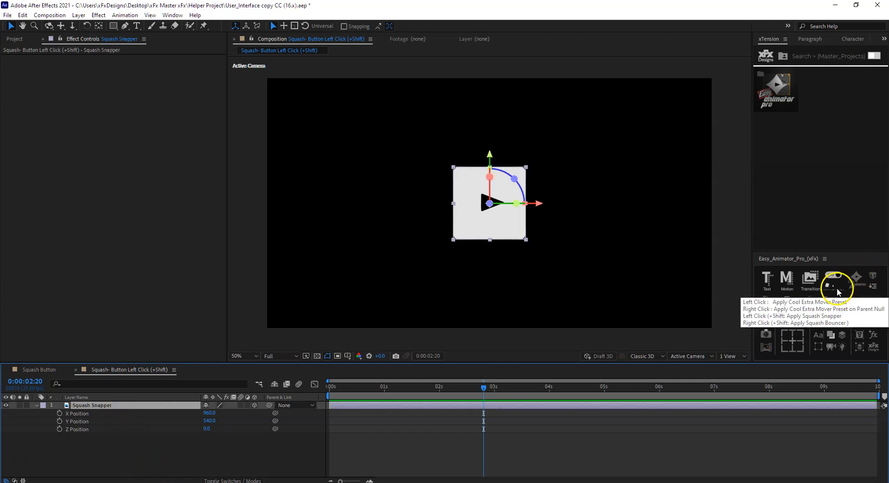
# Apply Squash Snapper to the button layer and collapse the Easy Squash IN properties.
pyautogui.click(834, 278)
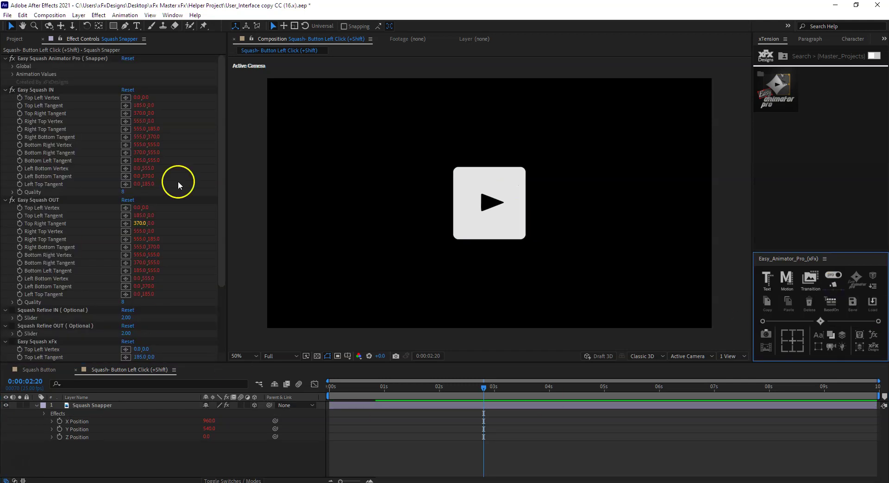
pyautogui.click(91, 406)
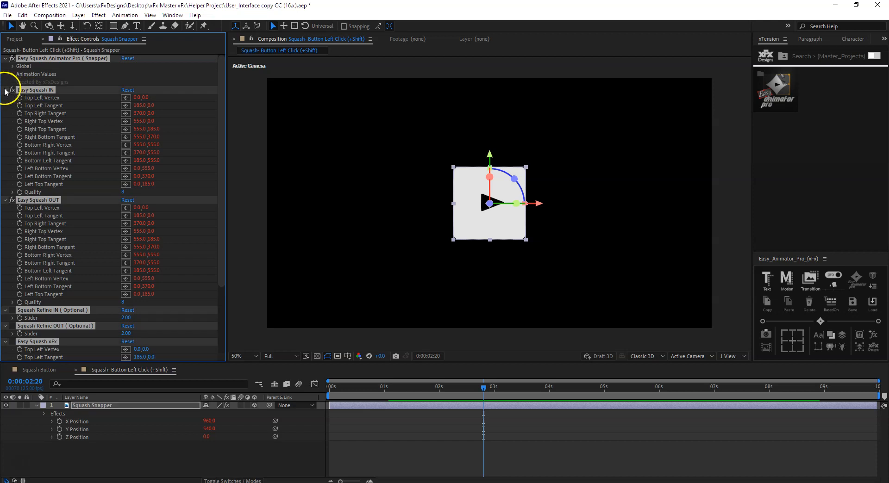
pyautogui.click(6, 89)
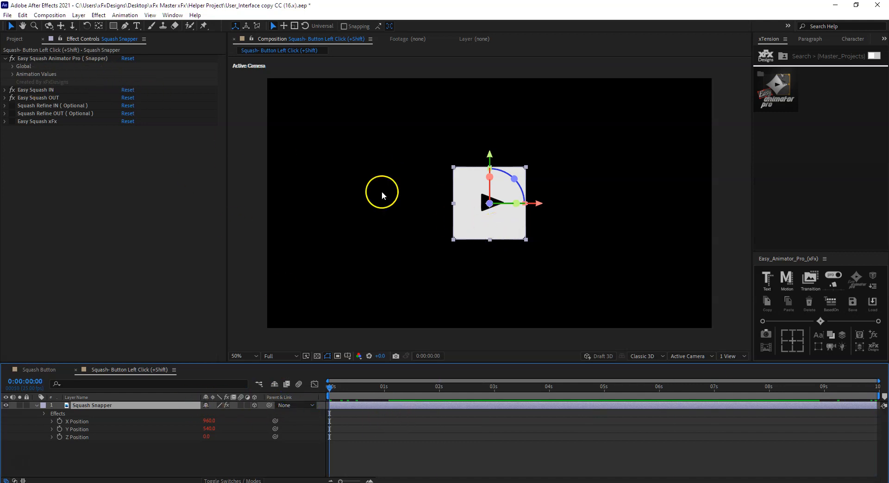
# Reveal Animation Values with the -769 in-position offset and preview the slide-in.
pyautogui.click(14, 74)
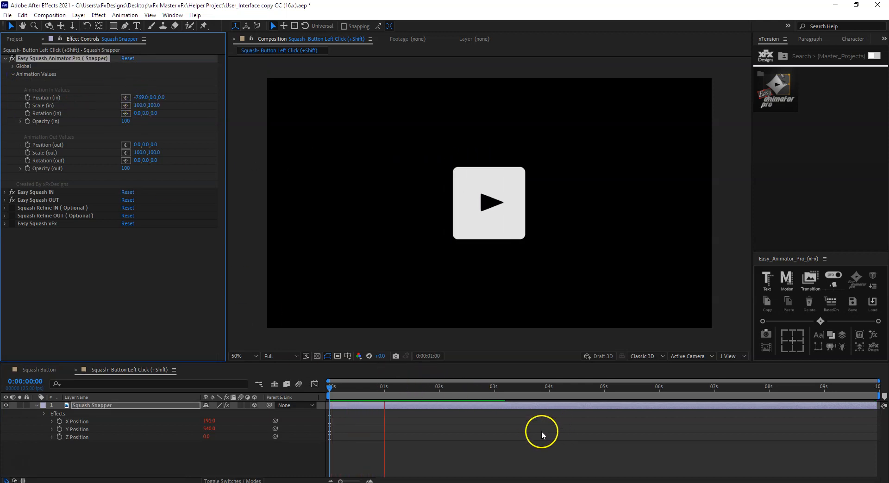
pyautogui.click(515, 393)
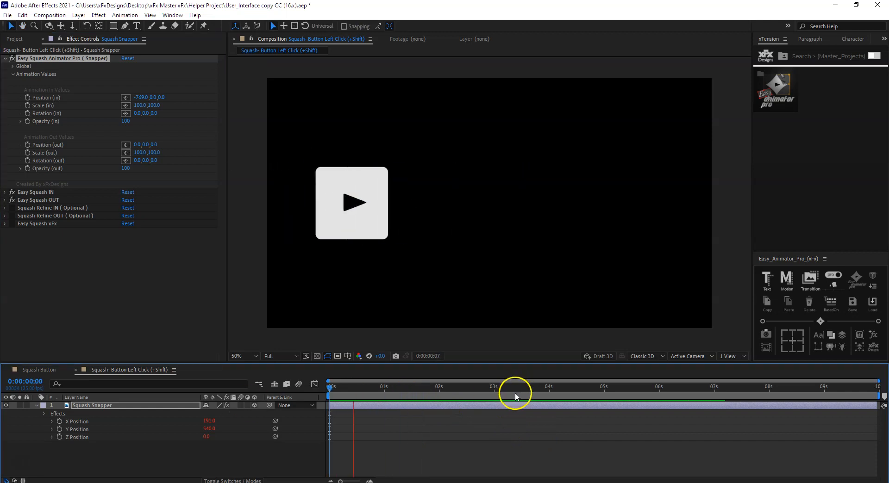
pyautogui.click(565, 388)
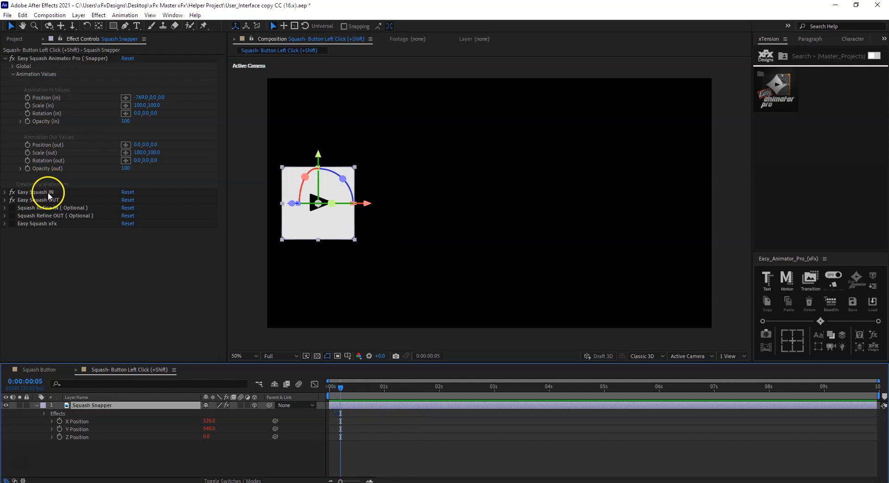
# View the Easy Squash IN mask and set Position (out) to -799,0,0.
pyautogui.click(35, 192)
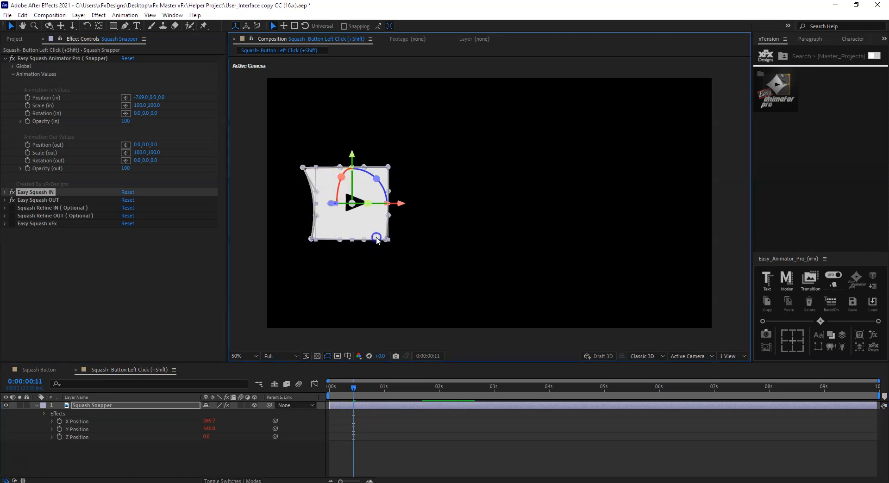
pyautogui.click(316, 387)
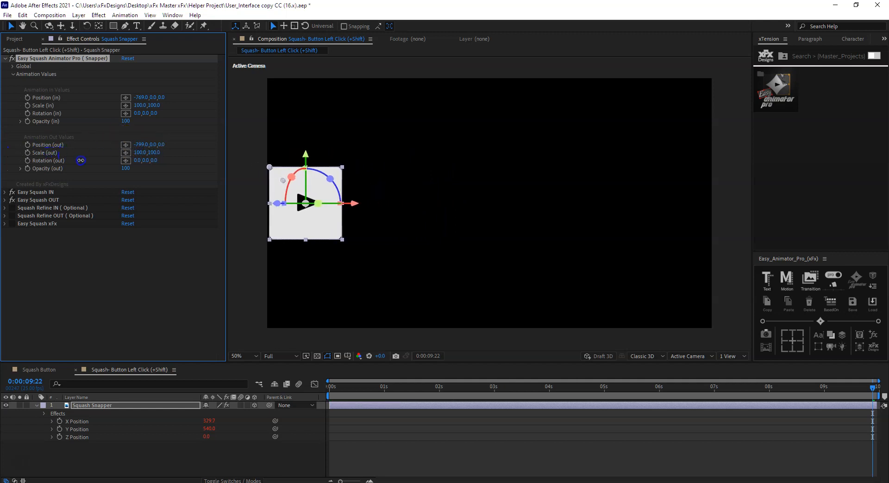
# Preview the squash slide in and out, then trim the layer to end at 4 seconds.
pyautogui.click(332, 386)
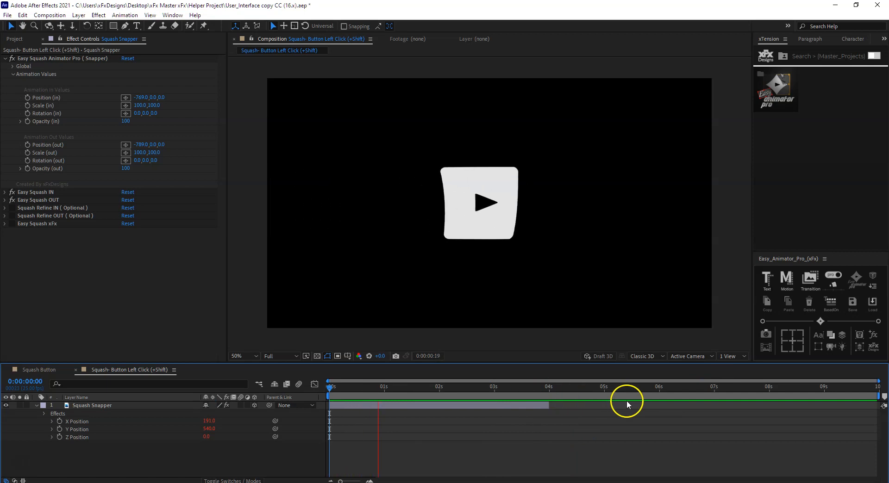
pyautogui.click(547, 391)
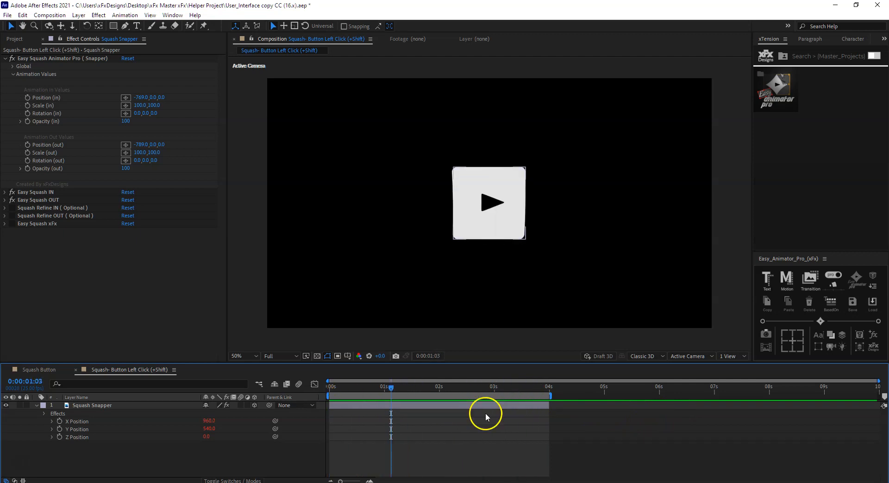
# Extend the layer to 6 seconds and remove the preset with Reset/Delete.
pyautogui.click(91, 405)
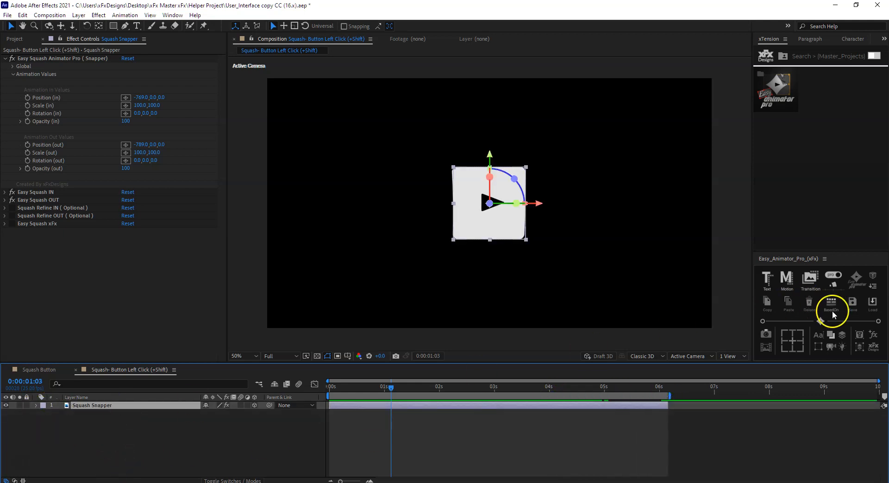
pyautogui.click(831, 303)
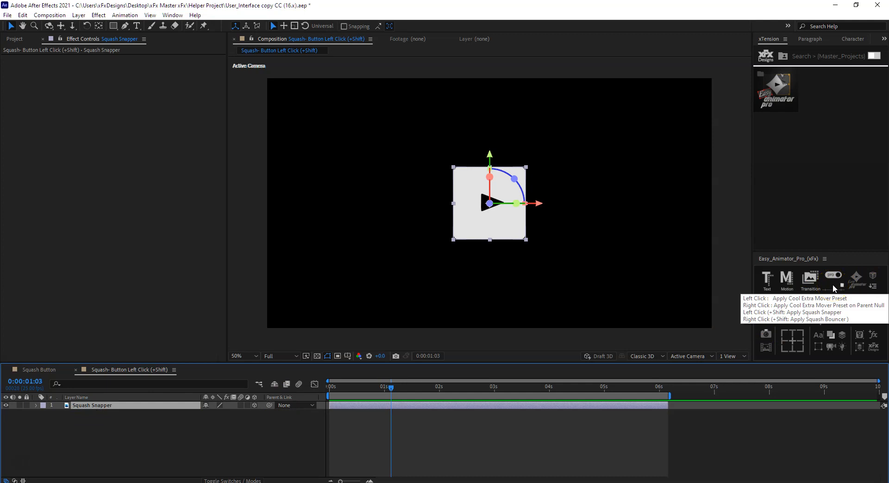
# Reapply Squash Snapper, add layer markers at 1:03 and 4:20, and collapse the effect groups.
pyautogui.click(833, 278)
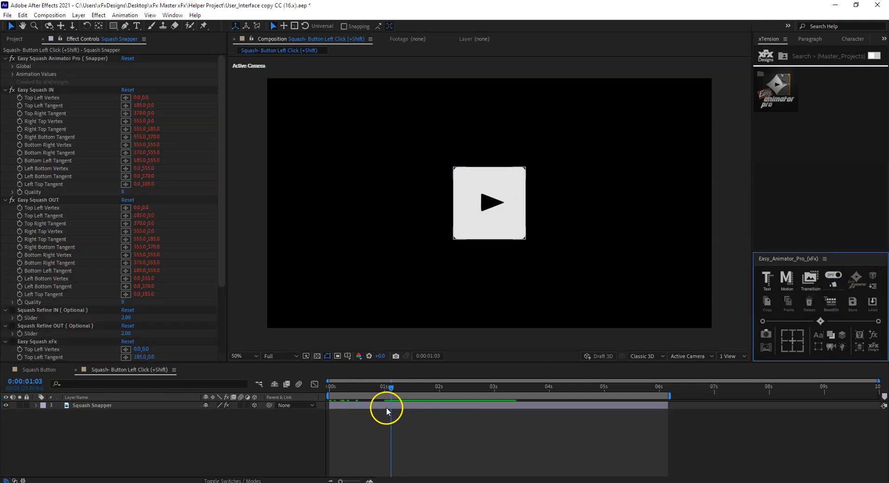
pyautogui.click(593, 388)
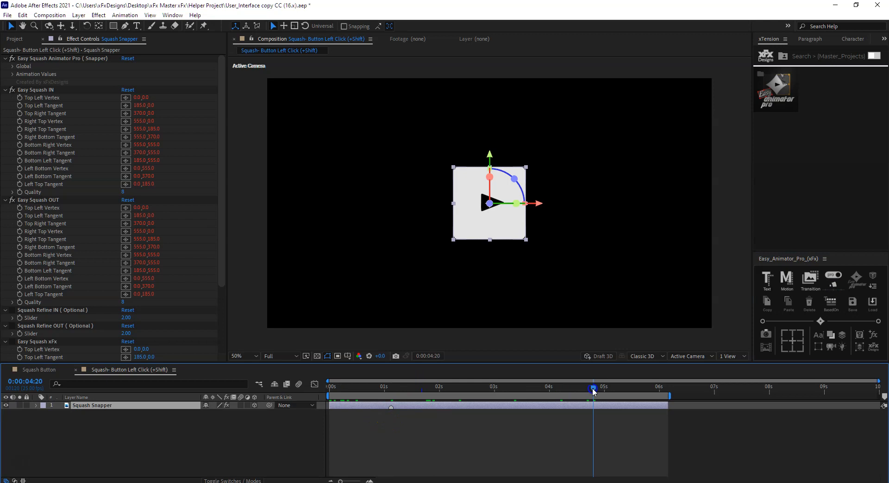
pyautogui.click(391, 387)
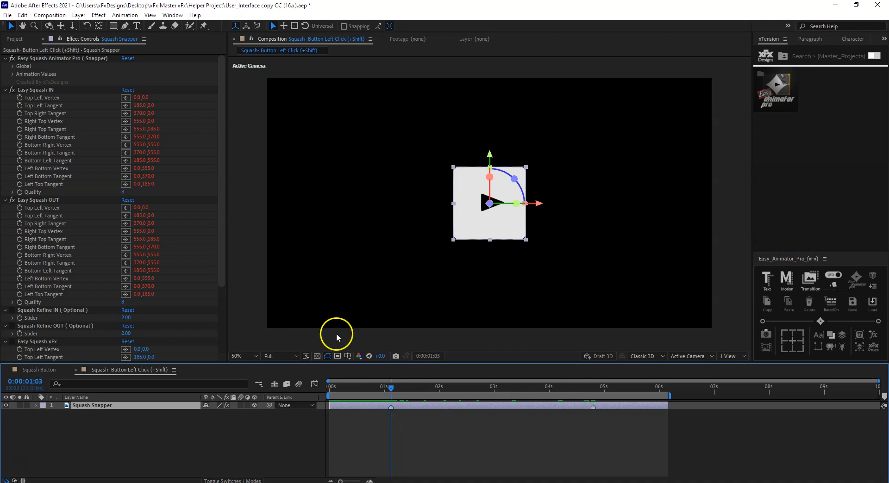
pyautogui.click(5, 58)
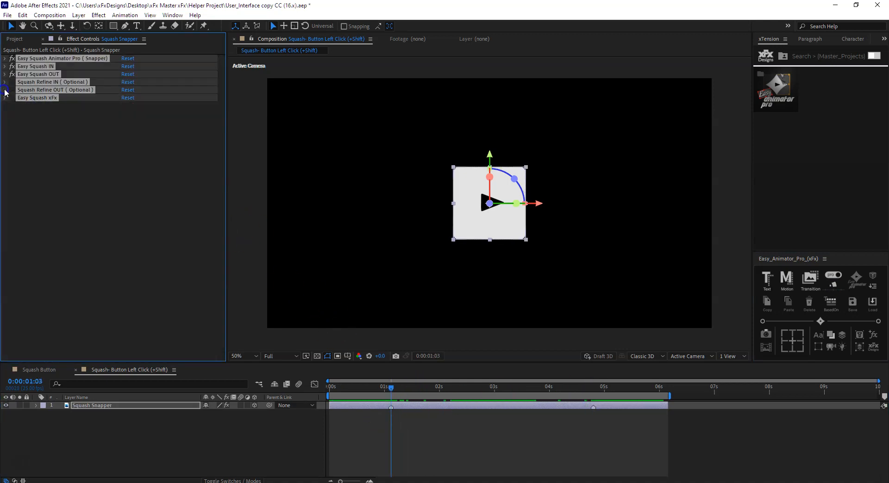
pyautogui.click(6, 59)
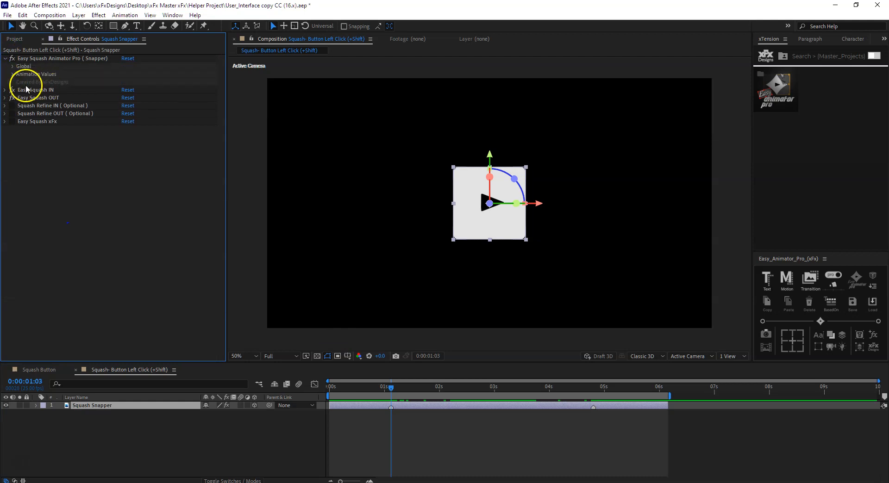
# Set Position (in) to 457,0,0 and scrub to check the button entering from the right.
pyautogui.click(6, 75)
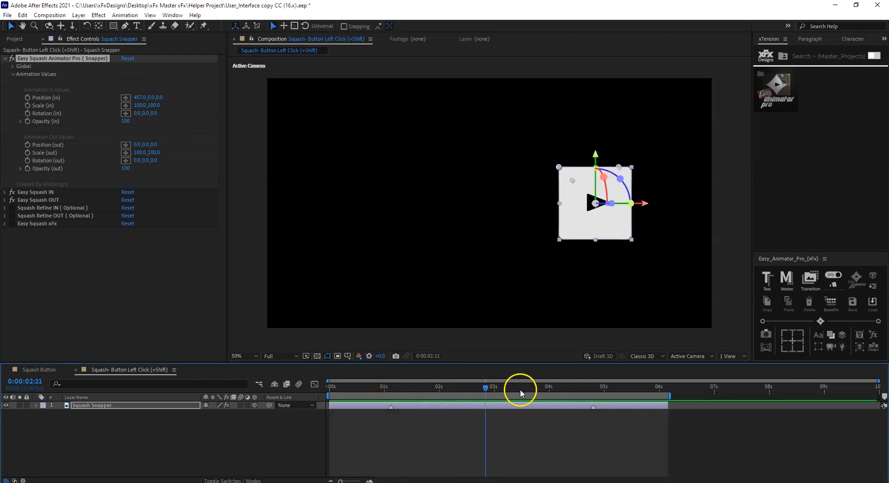
pyautogui.click(592, 387)
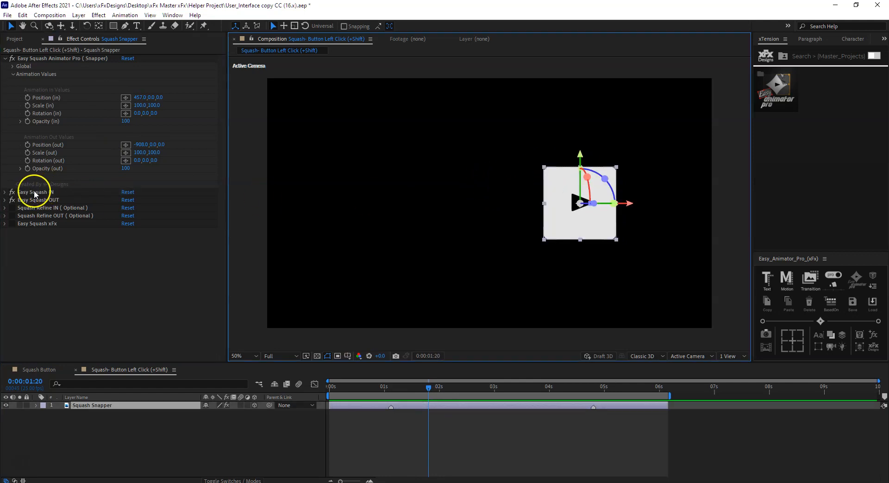
# With Position (out) at -908,0,0, view the IN and OUT squash shapes and preview the exit.
pyautogui.click(36, 192)
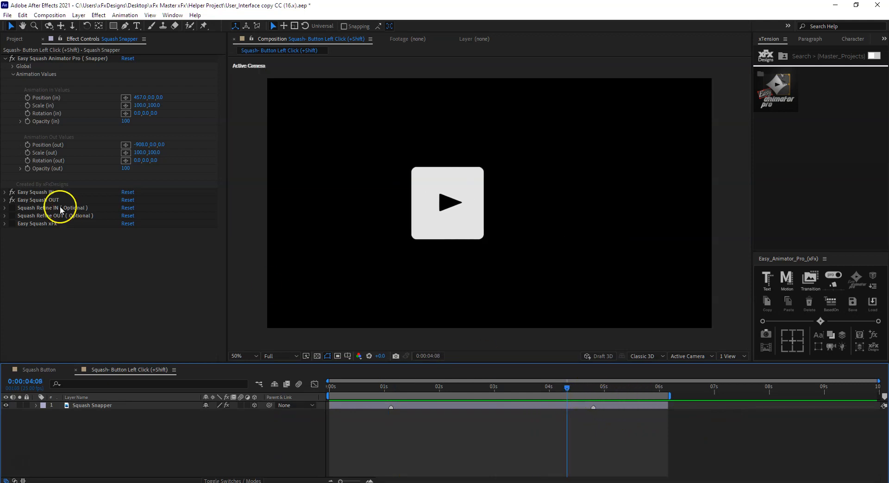
pyautogui.click(92, 406)
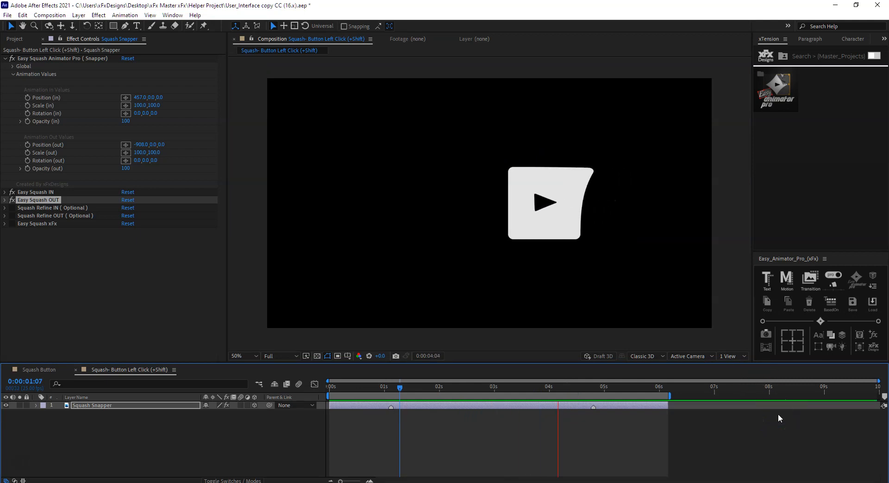
pyautogui.click(397, 387)
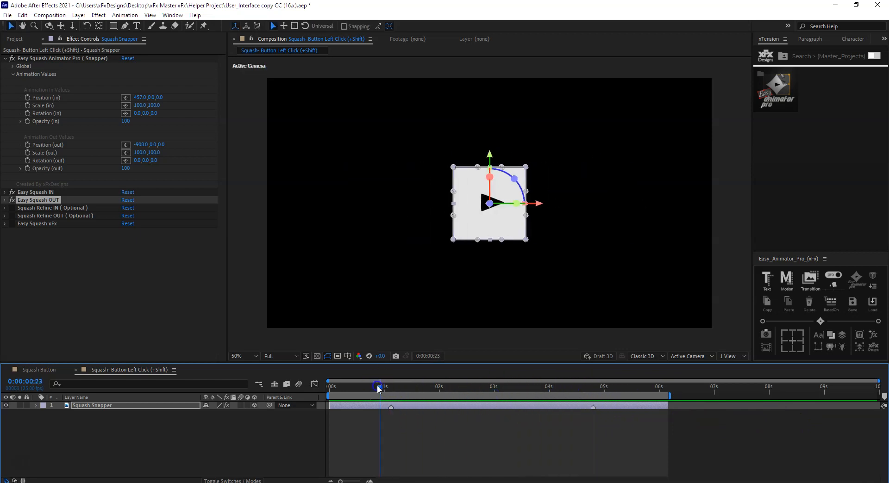
# Set offsets to 750 in and -750 out, narrow the work area to 1:03–4:20, and preview.
pyautogui.click(391, 386)
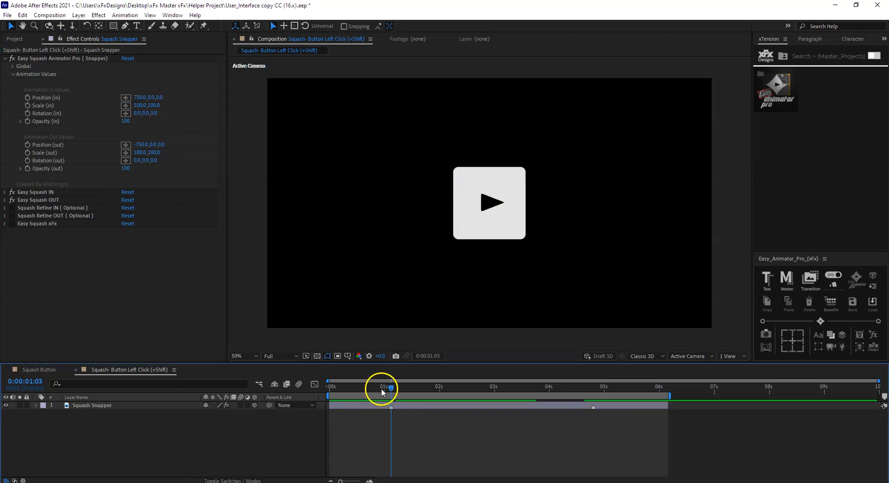
pyautogui.click(603, 388)
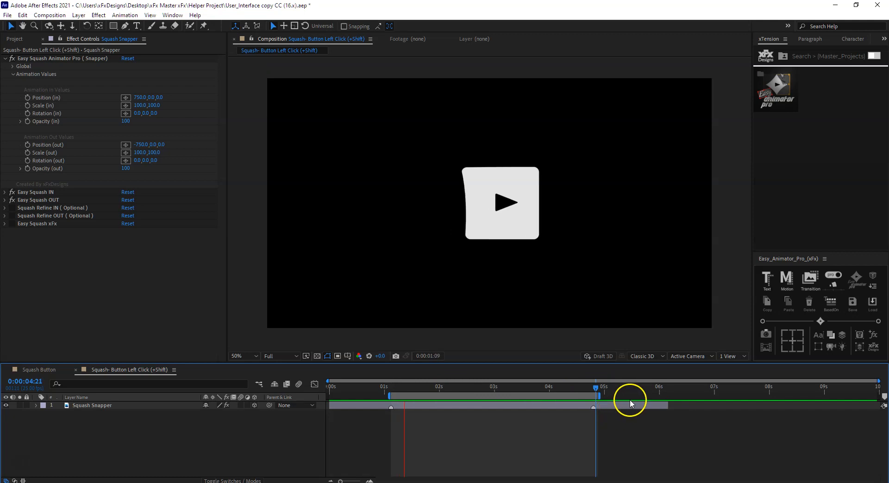
pyautogui.click(696, 394)
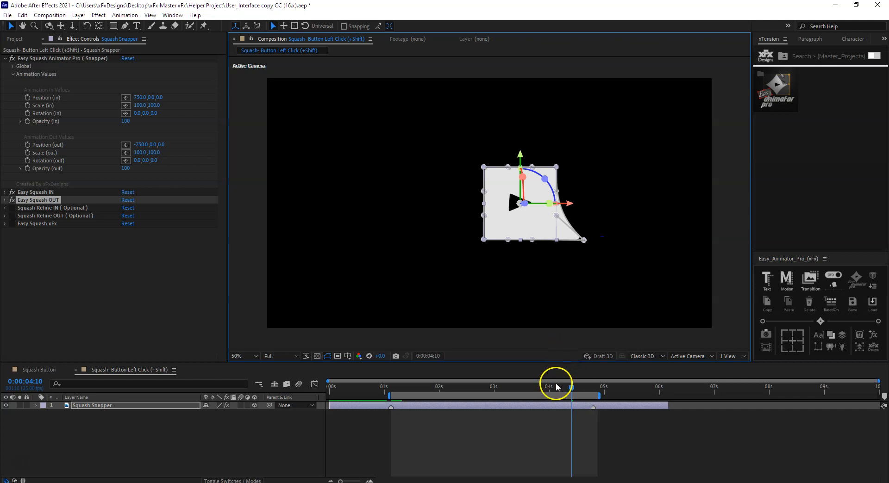
pyautogui.click(476, 387)
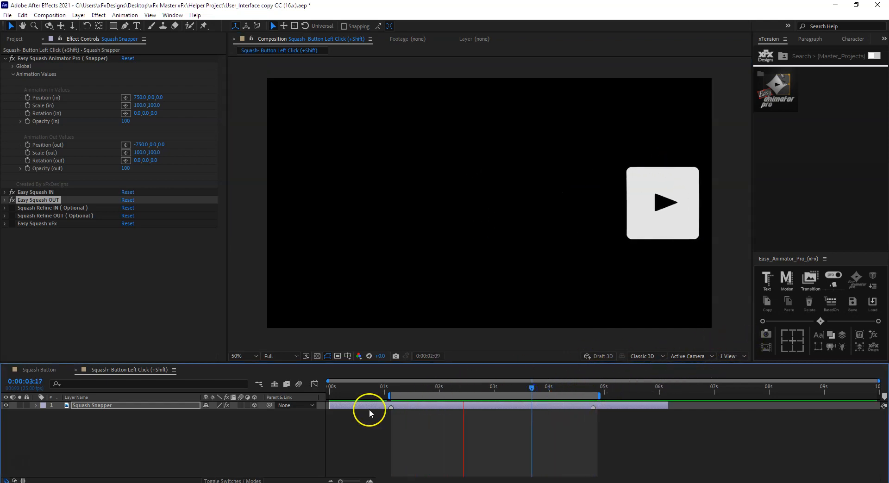
pyautogui.click(494, 387)
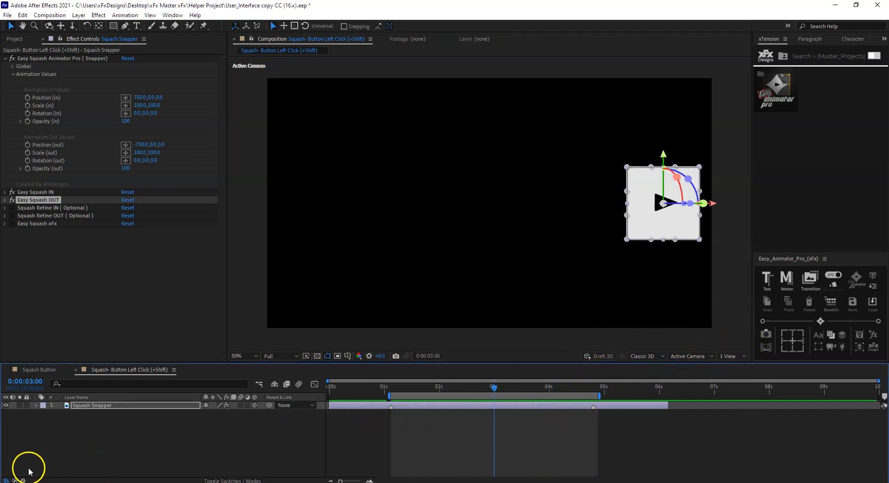